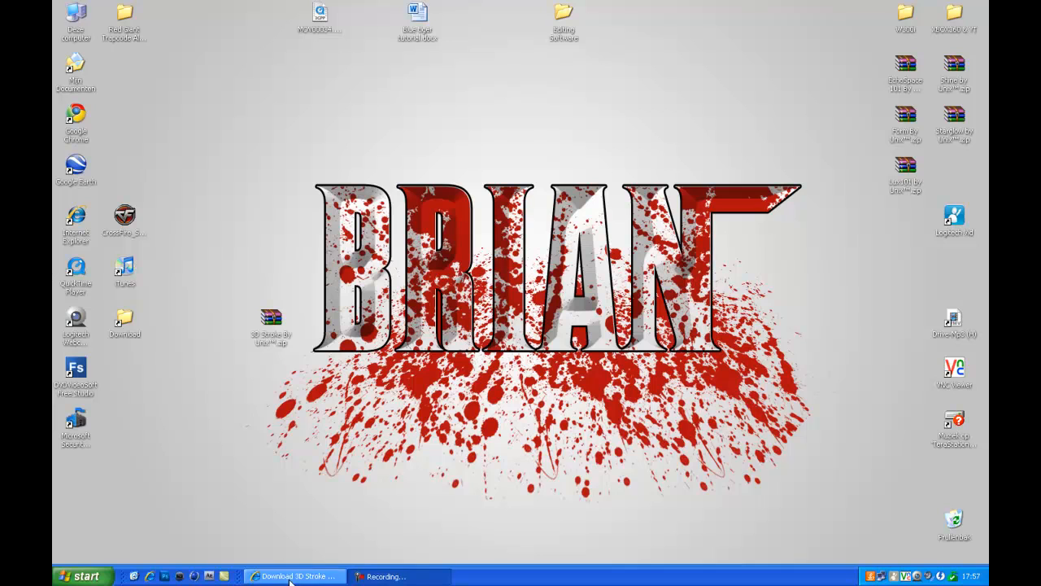
- Extract the 3D Stroke zip to the desktop and put Serial.txt beside Trapcode 3DStroke.exe
click(293, 575)
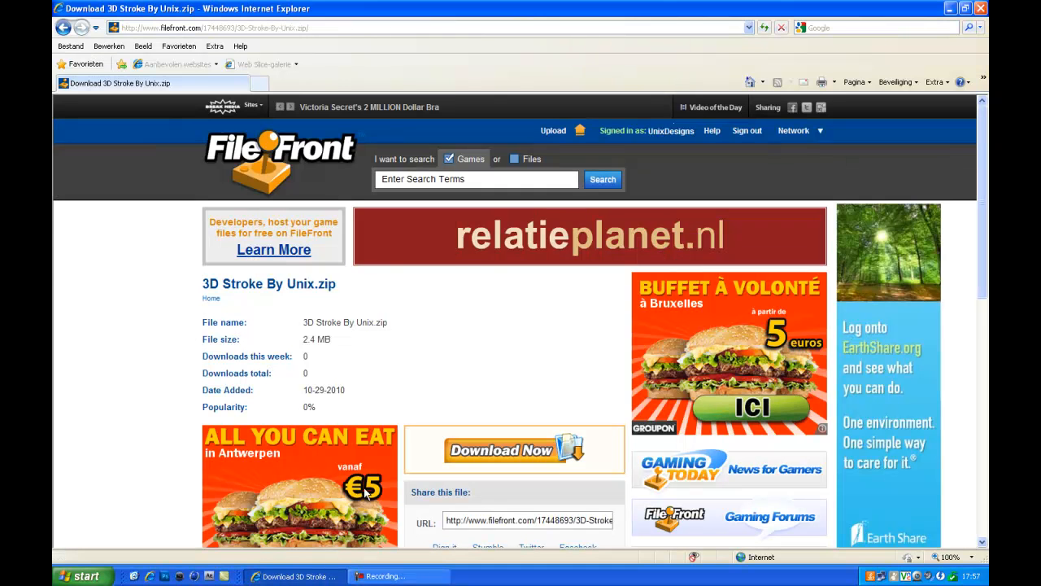
mouse_move(274, 330)
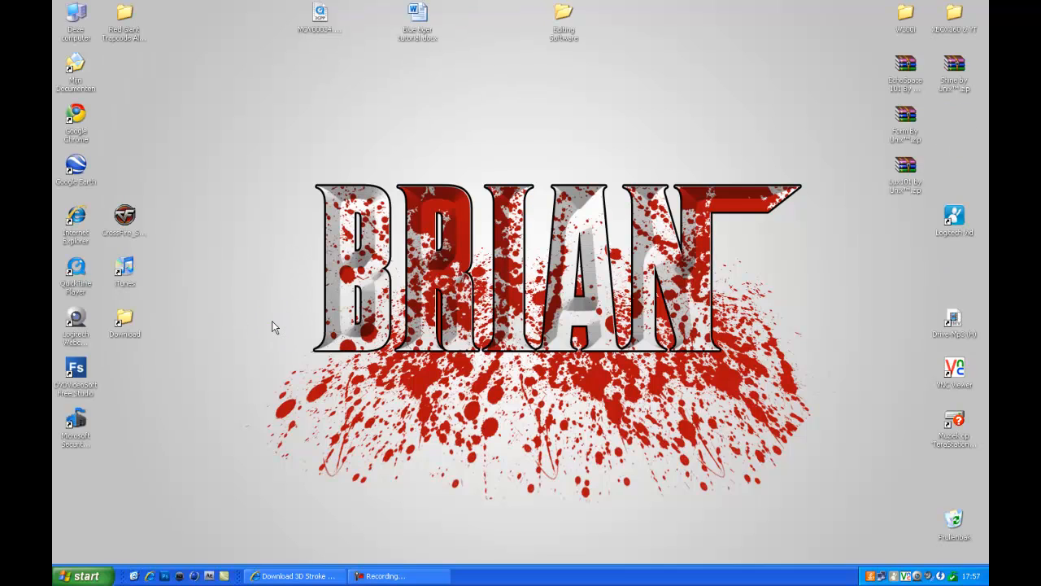
right_click(273, 317)
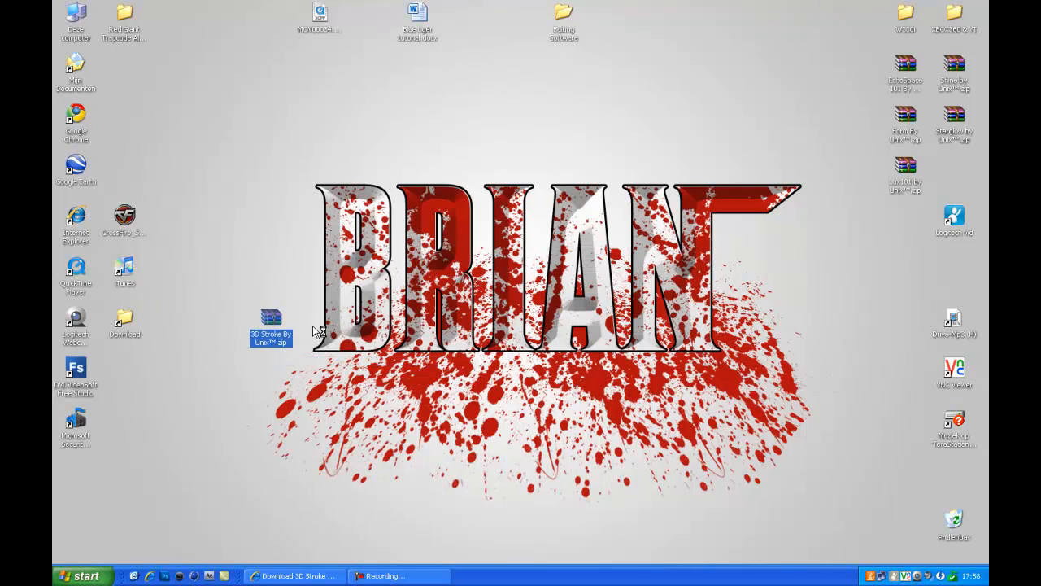
double_click(271, 321)
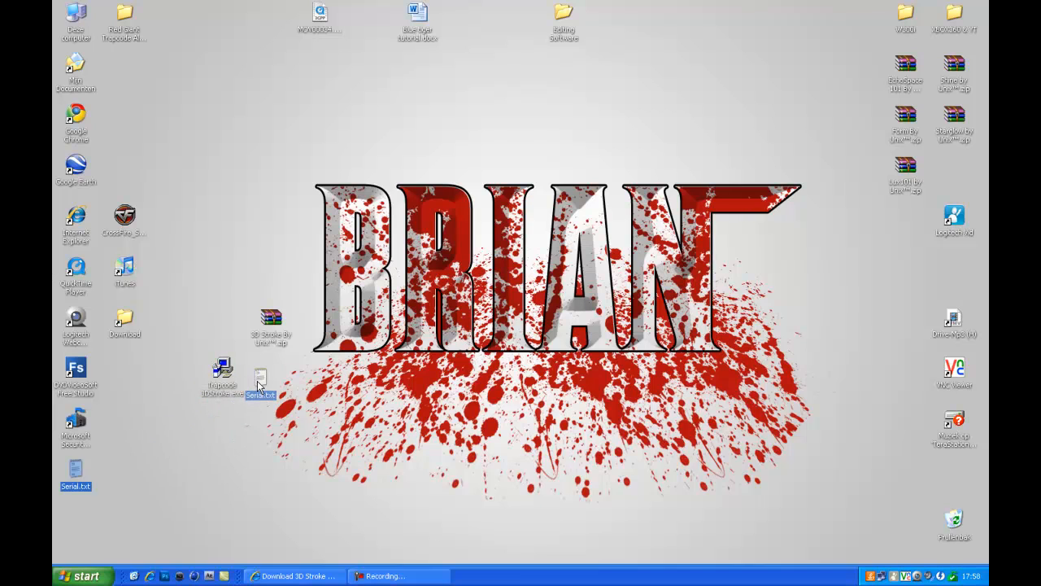
drag(75, 467, 271, 370)
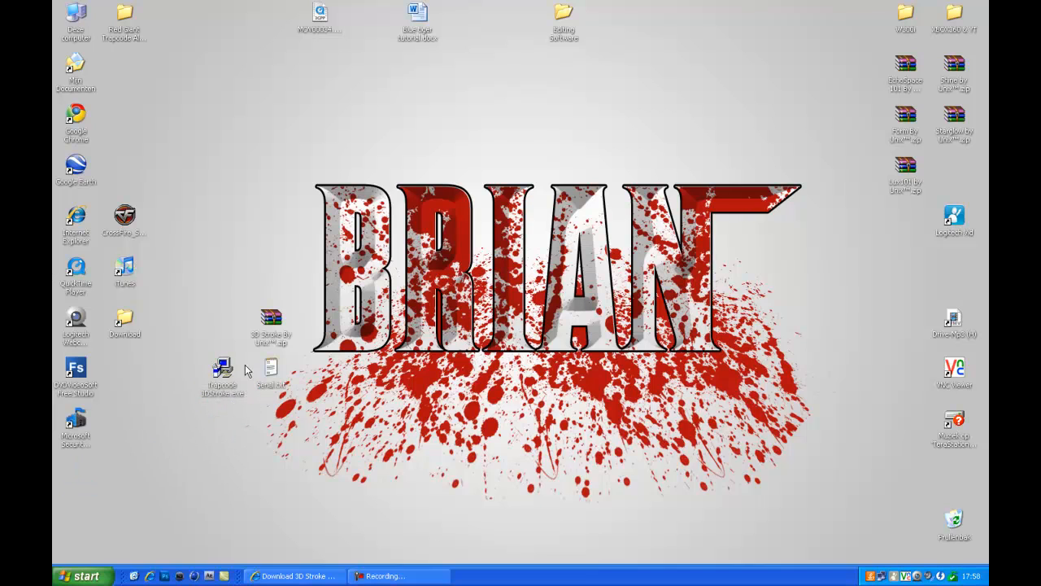
click(222, 371)
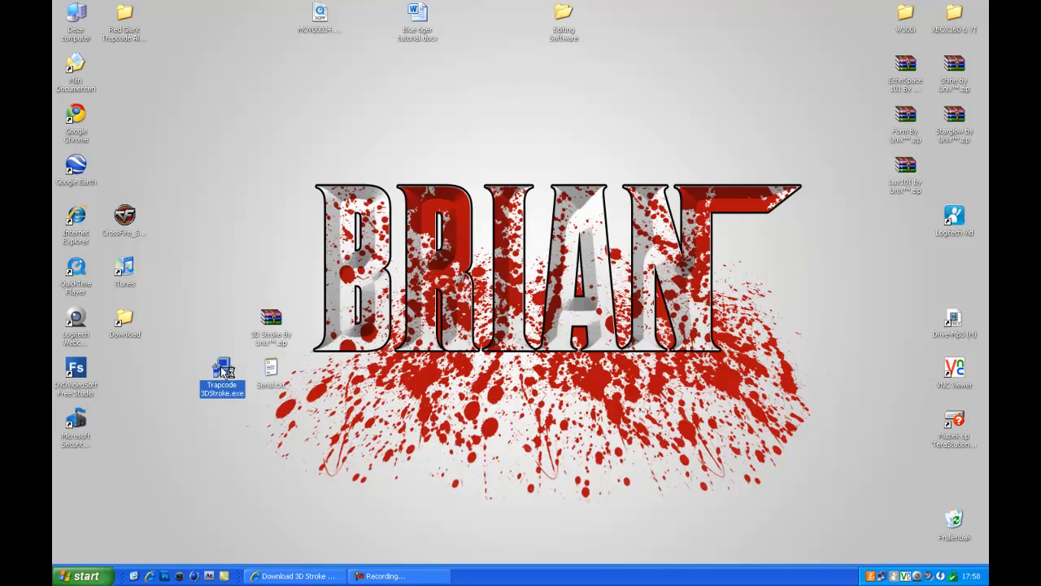
- Launch Trapcode 3DStroke.exe and advance past the Red Giant and 3D Stroke splash screens
double_click(221, 370)
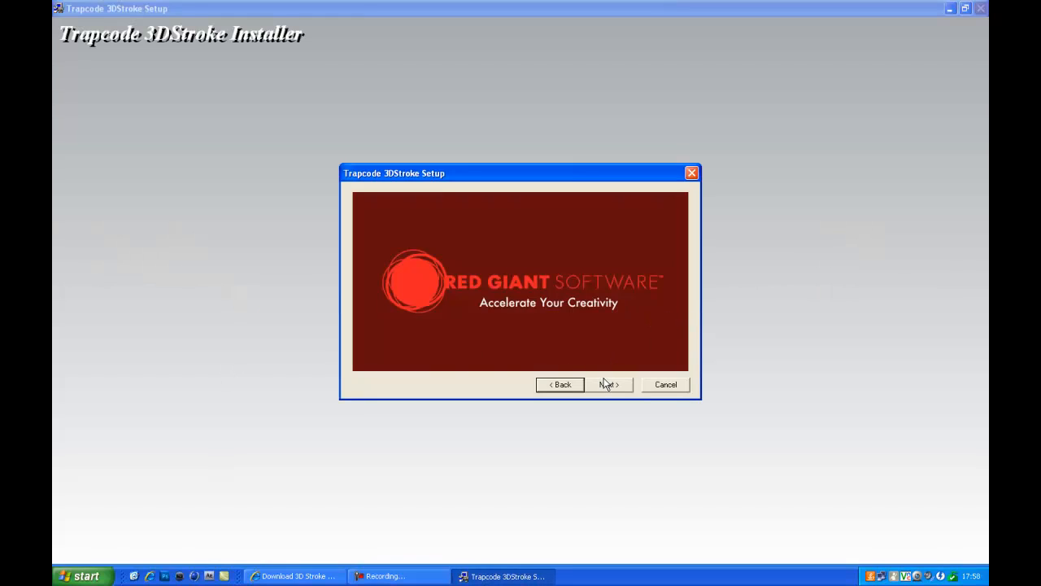
click(609, 383)
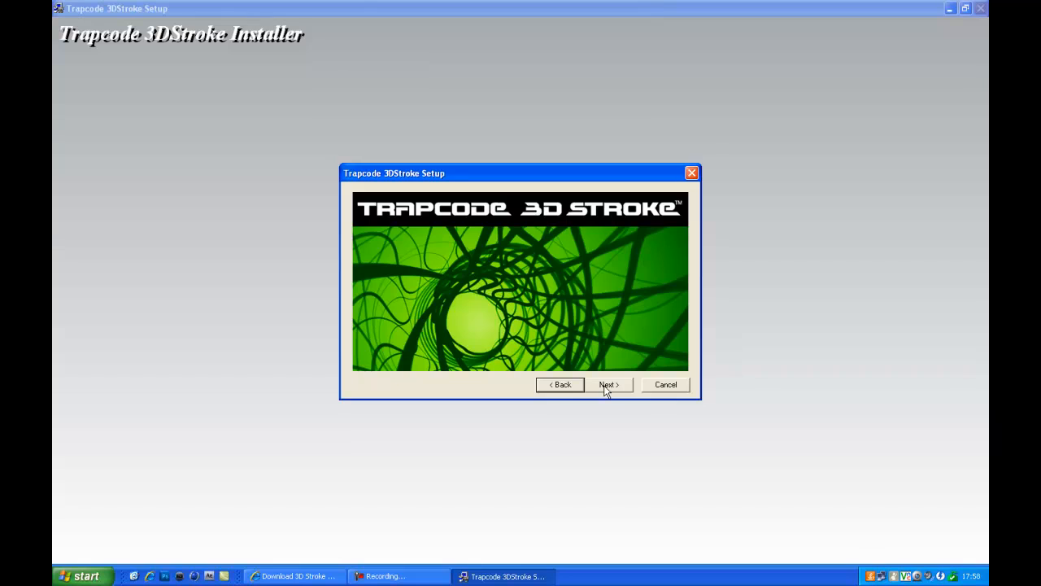
click(609, 384)
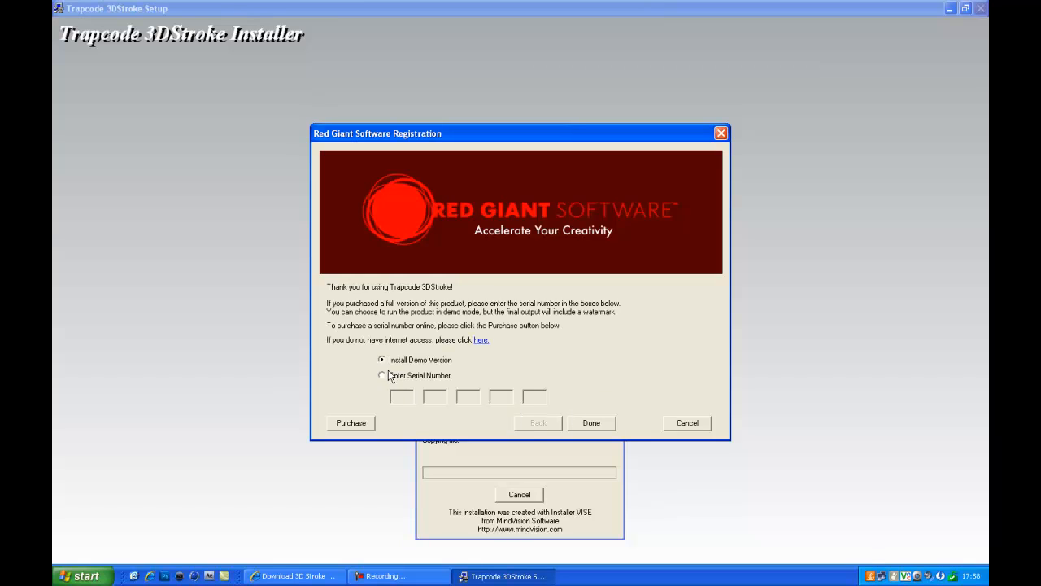
mouse_move(384, 384)
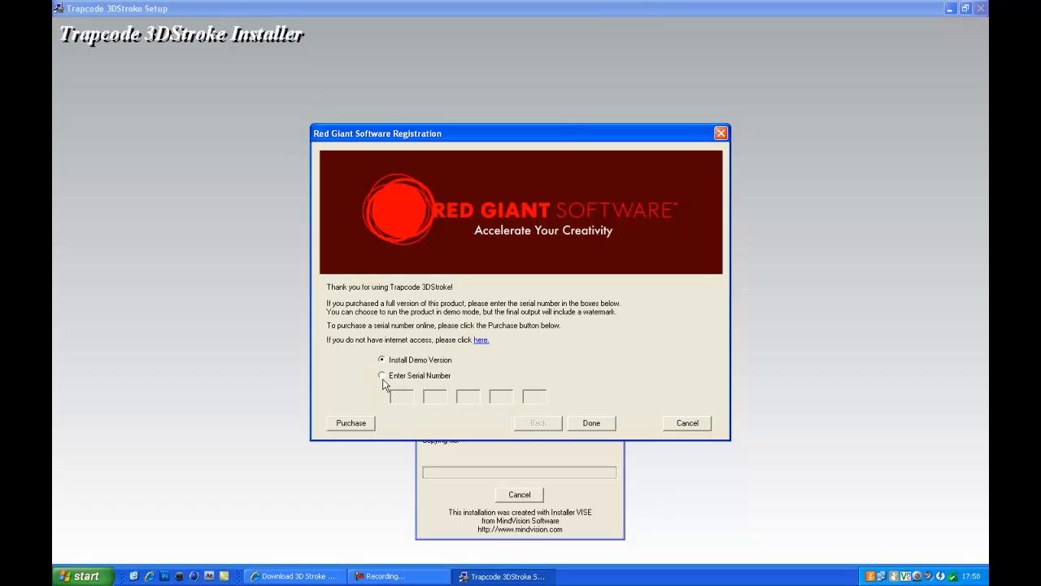
- Choose Enter Serial Number and open Serial.txt in Notepad to pick the second serial
click(381, 375)
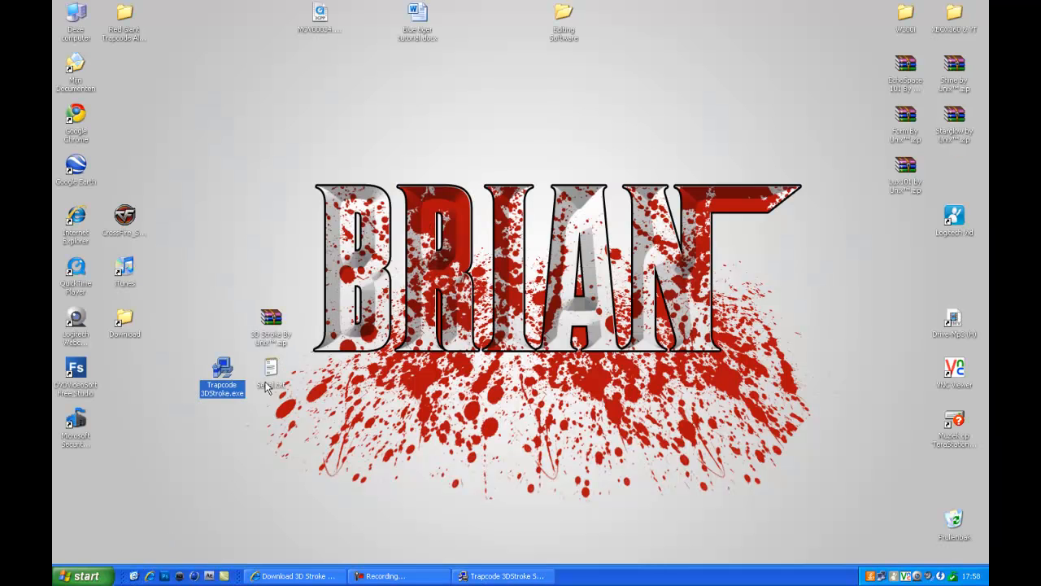
double_click(271, 374)
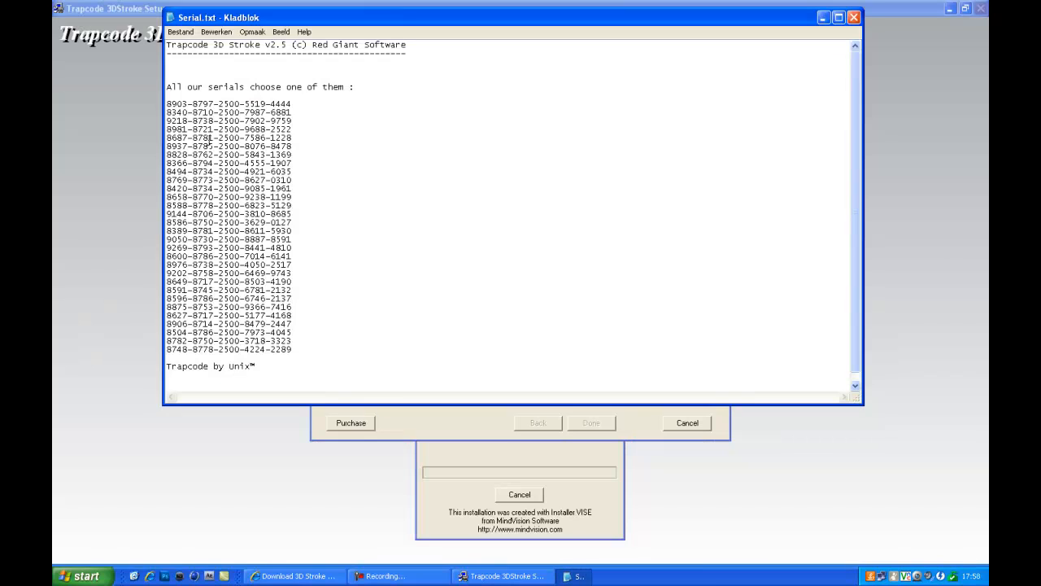
double_click(228, 112)
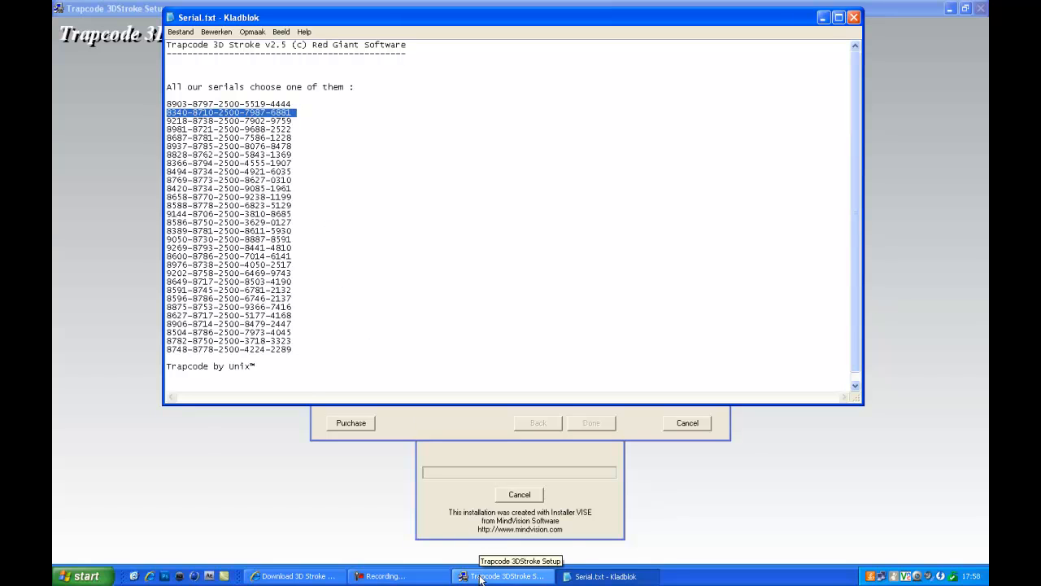
click(504, 576)
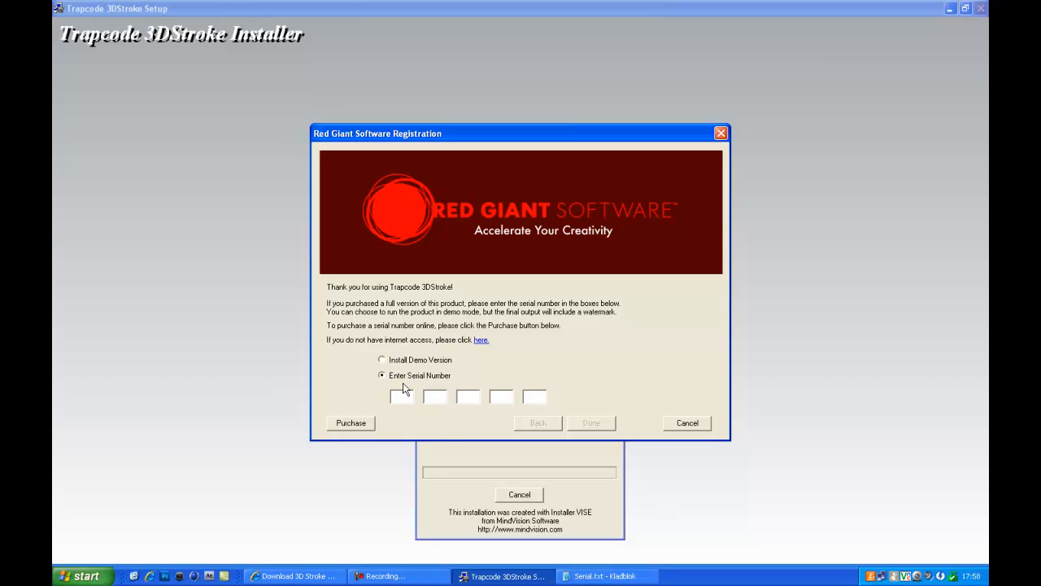
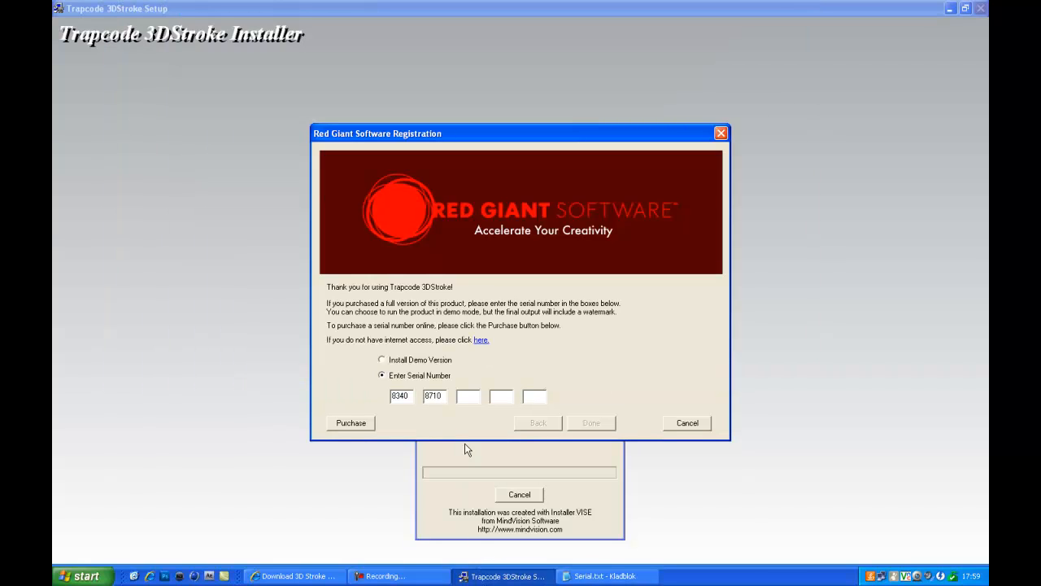
click(606, 576)
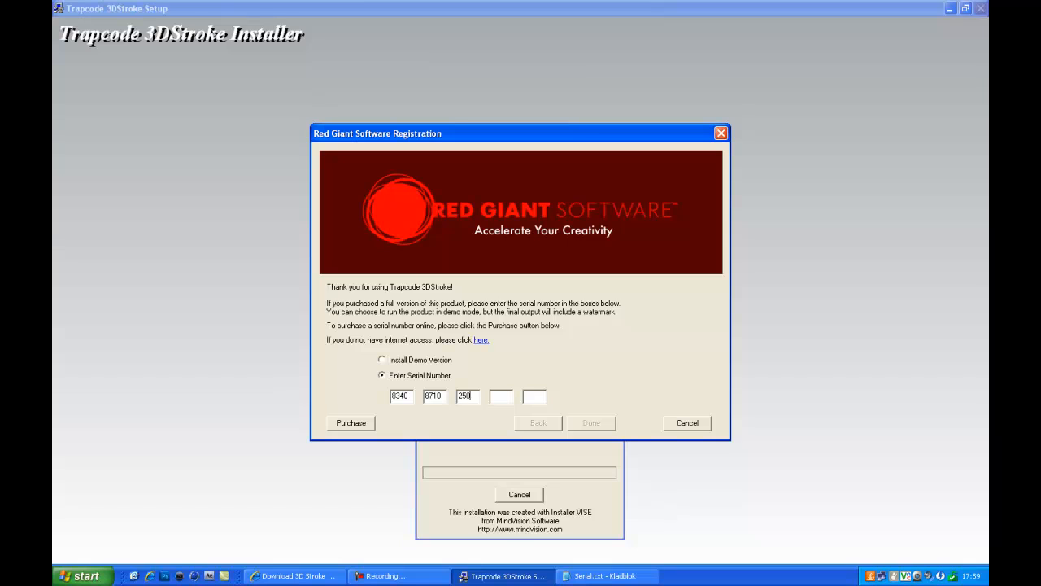
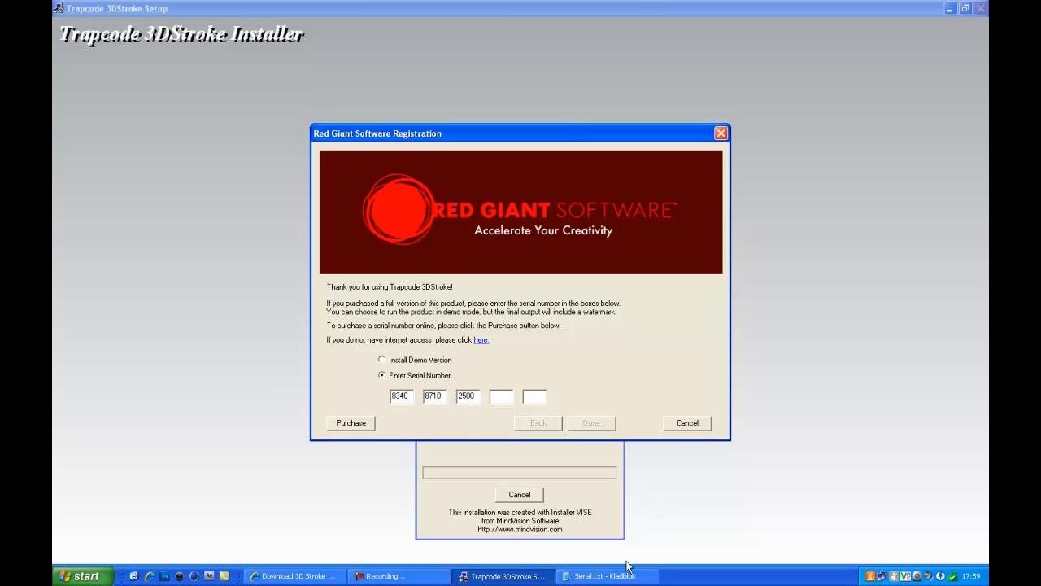
click(604, 576)
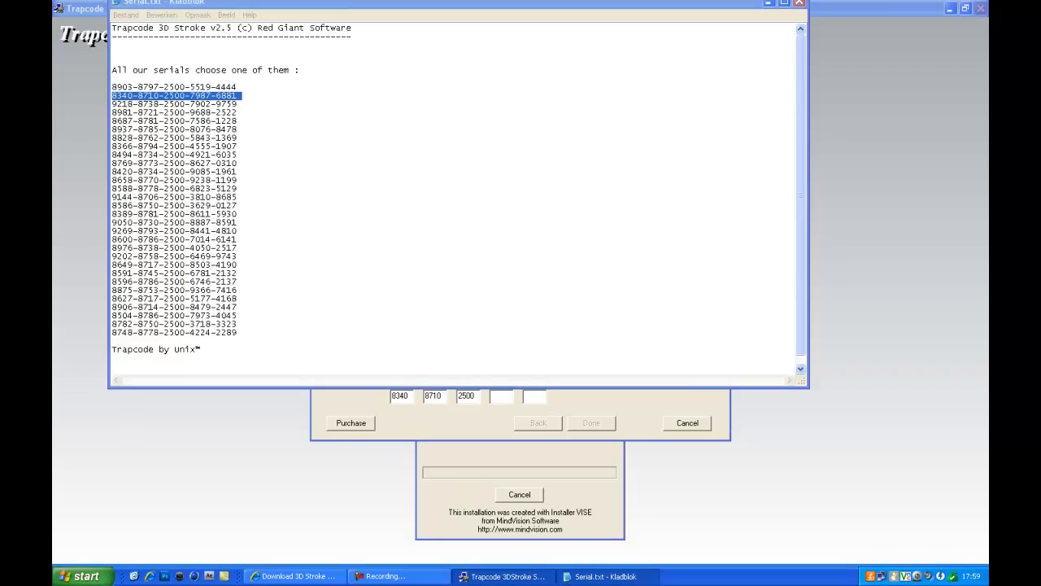
text(798)
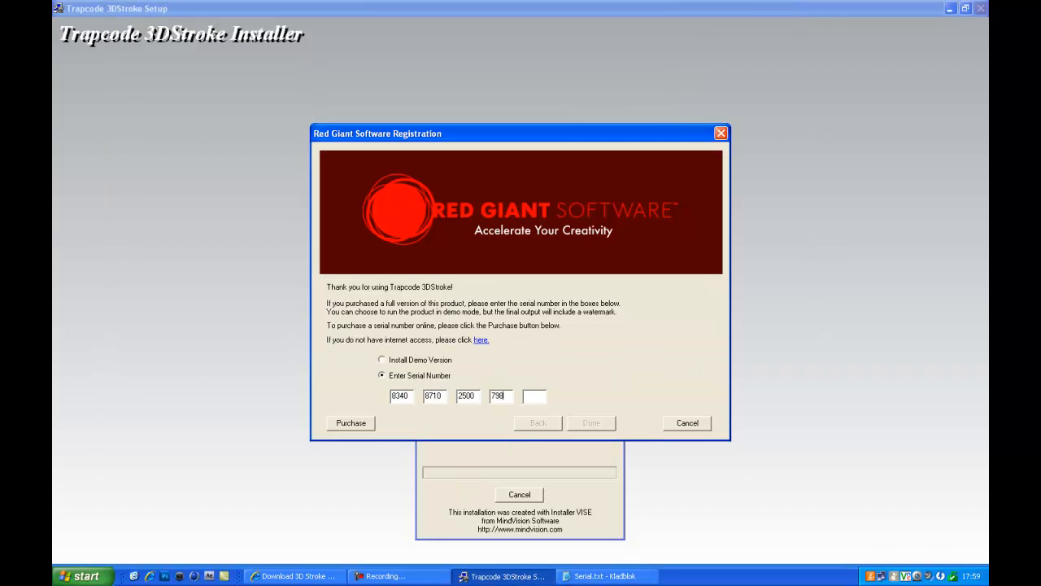
click(606, 576)
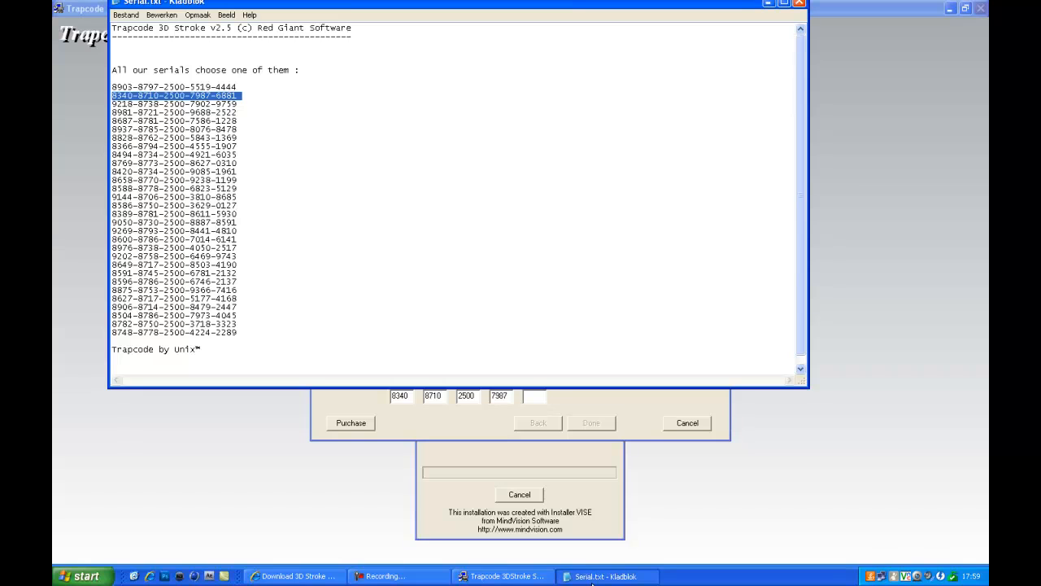
mouse_move(548, 555)
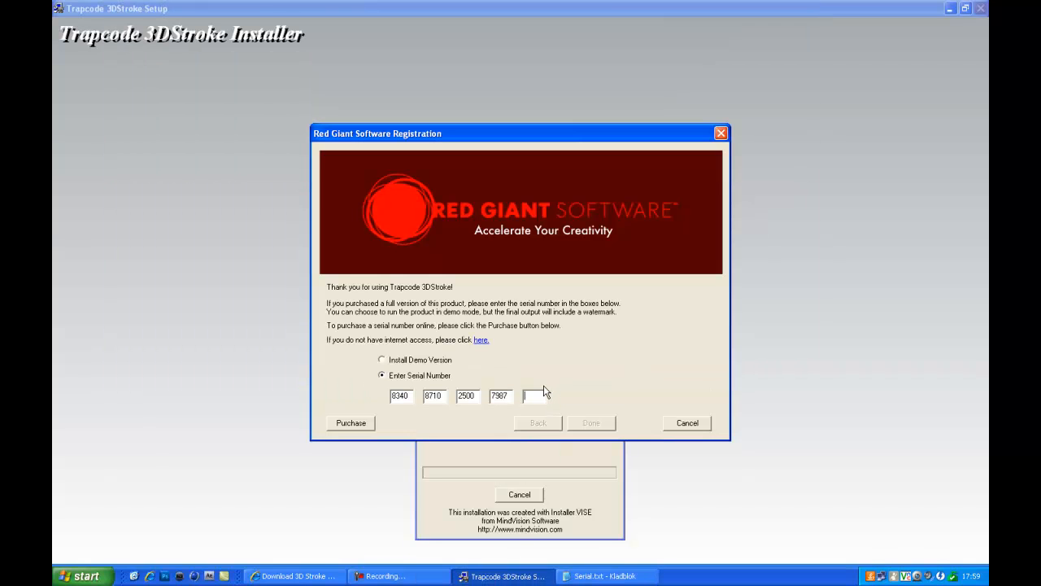
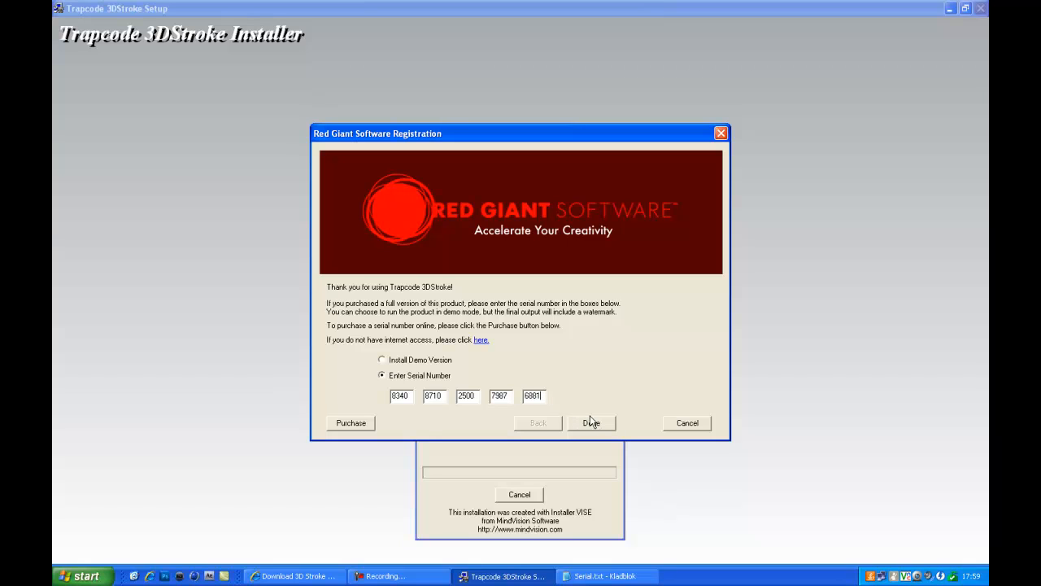
click(590, 423)
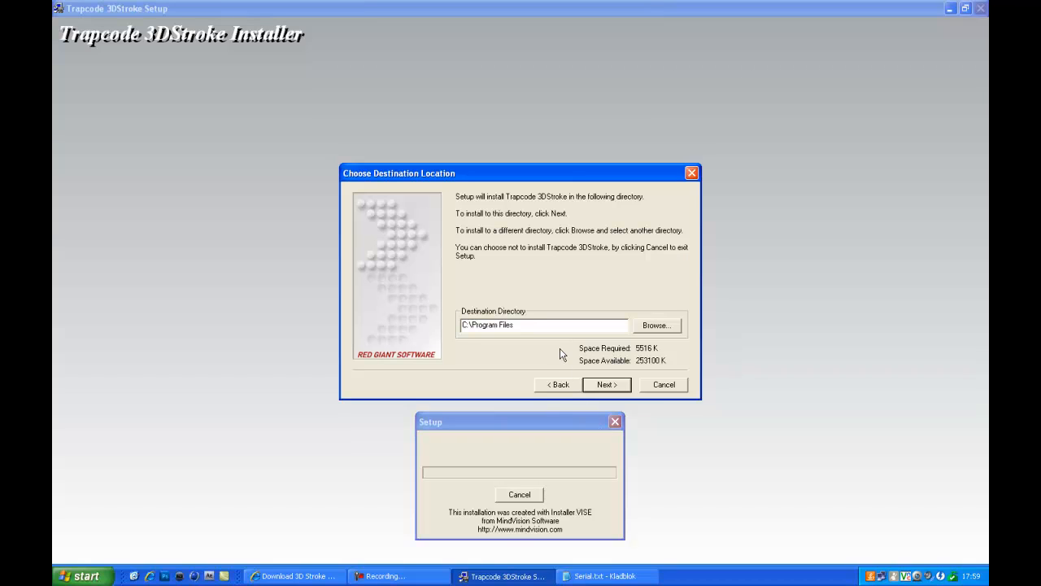
mouse_move(661, 327)
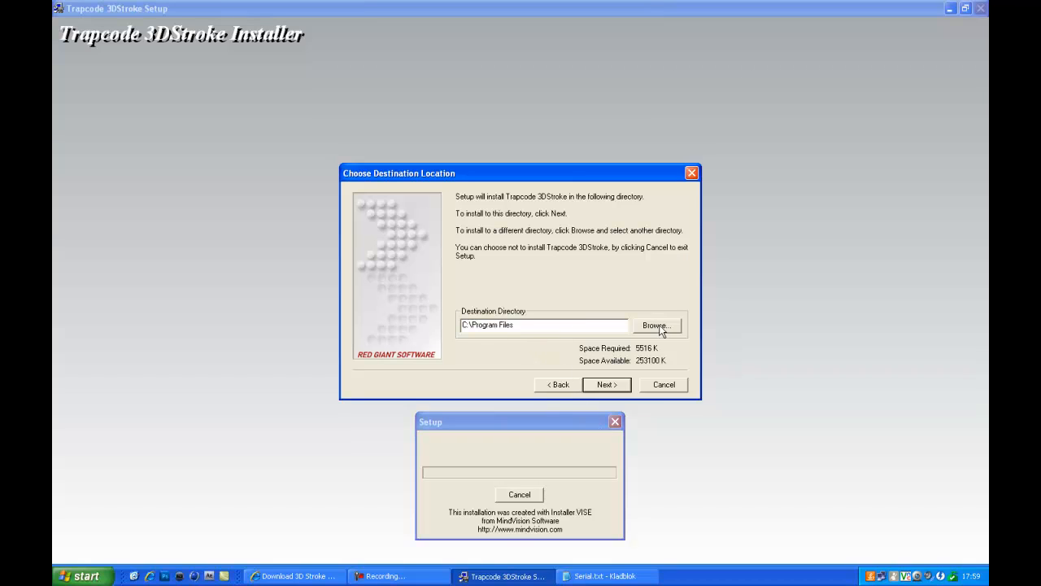
mouse_move(630, 328)
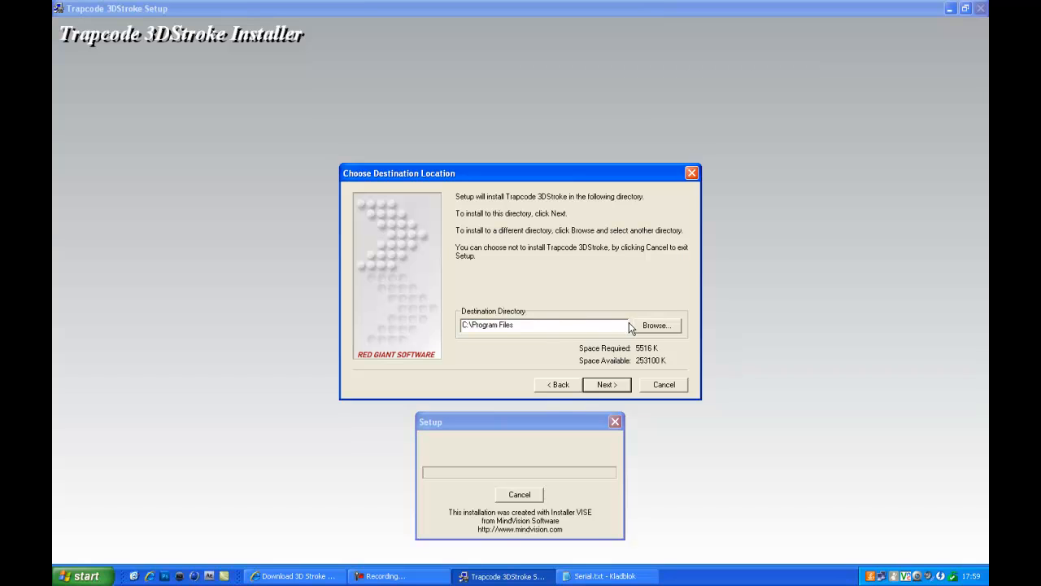
- Set the install folder to Adobe After Effects CS4\Support Files\Plug-ins\Trapcode
click(656, 325)
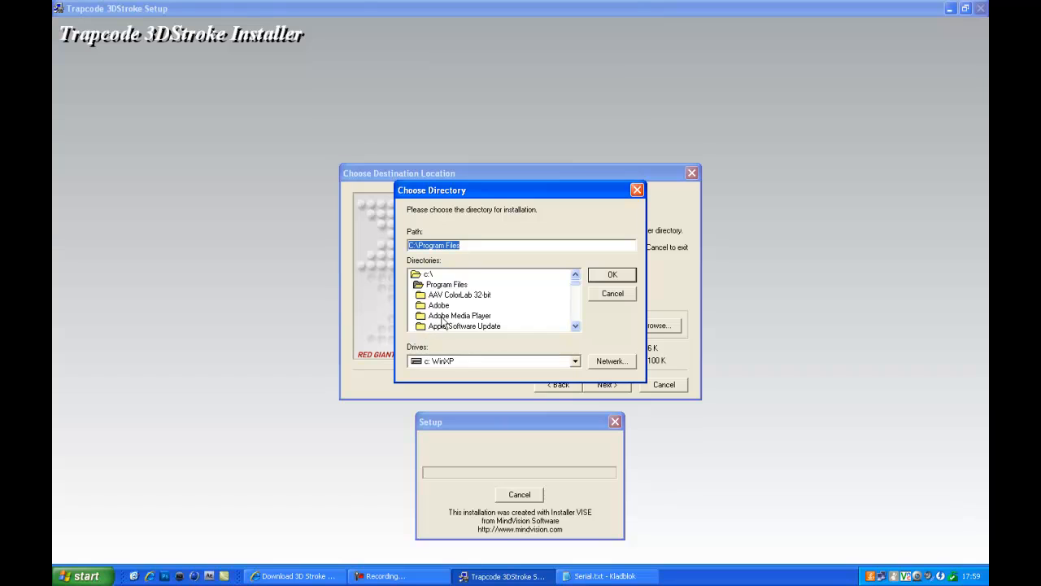
double_click(439, 283)
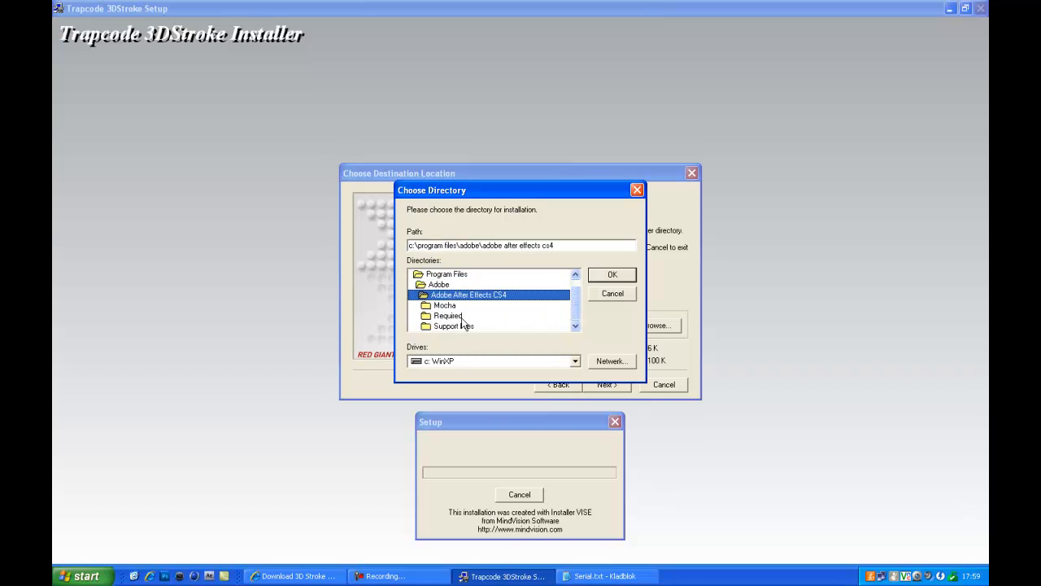
double_click(453, 326)
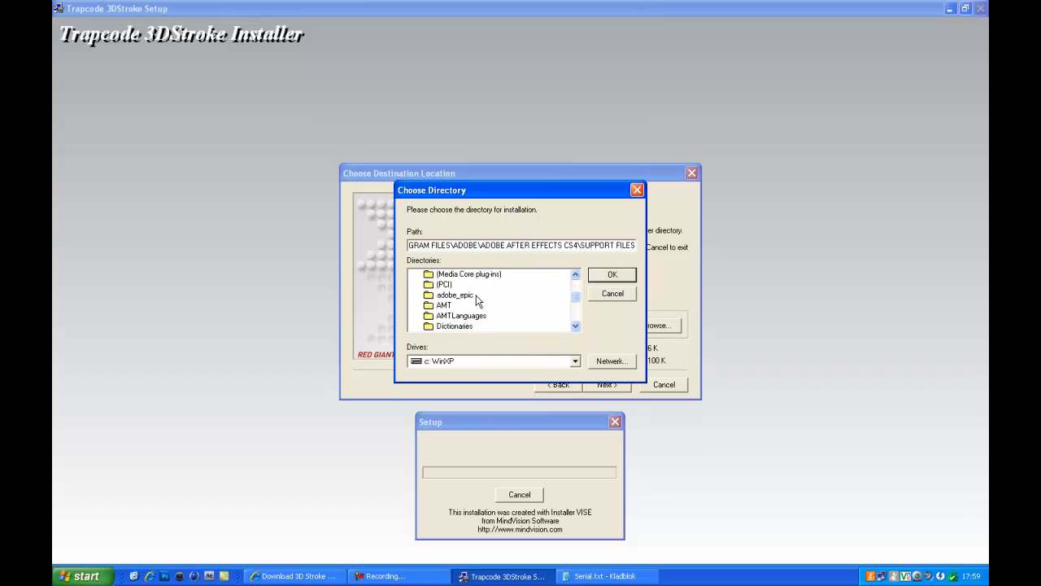
scroll(down, 3)
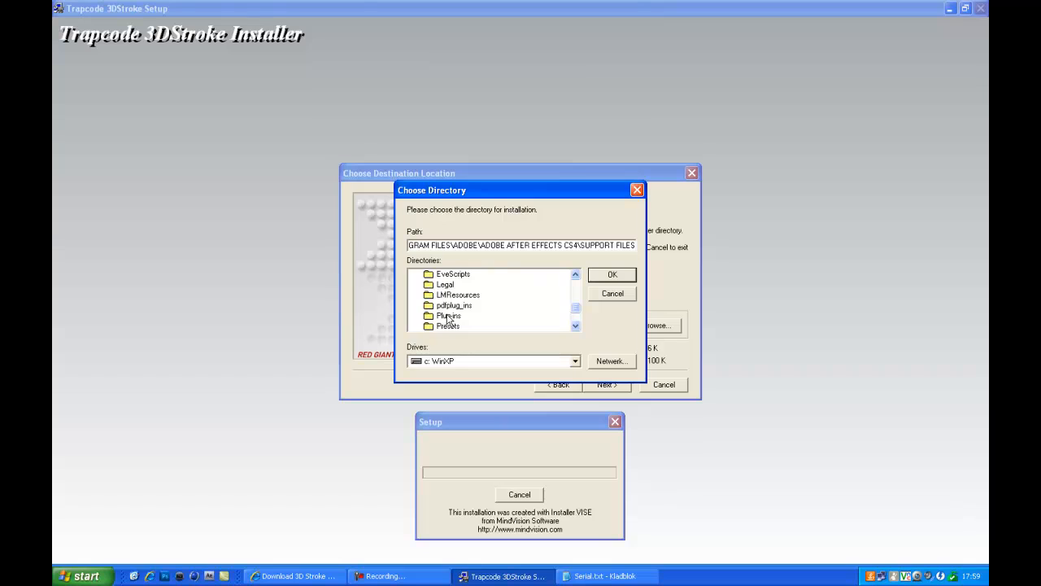
double_click(448, 316)
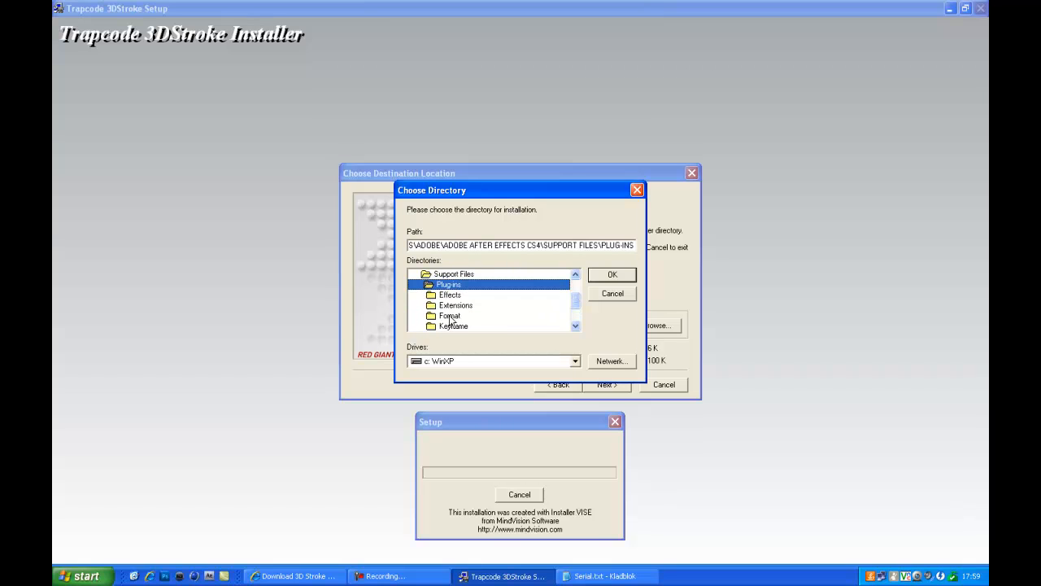
scroll(down, 3)
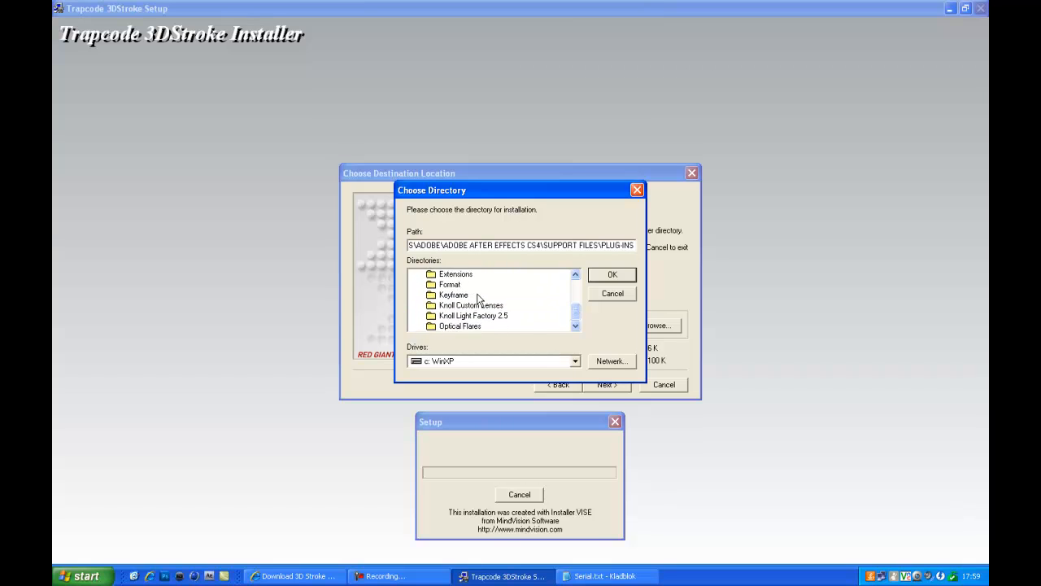
scroll(down, 3)
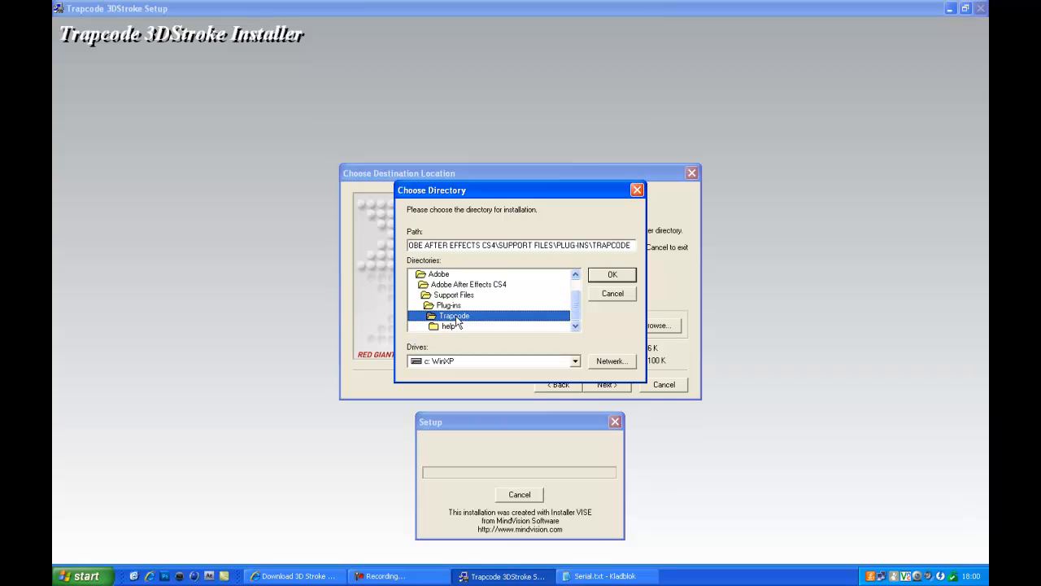
click(612, 274)
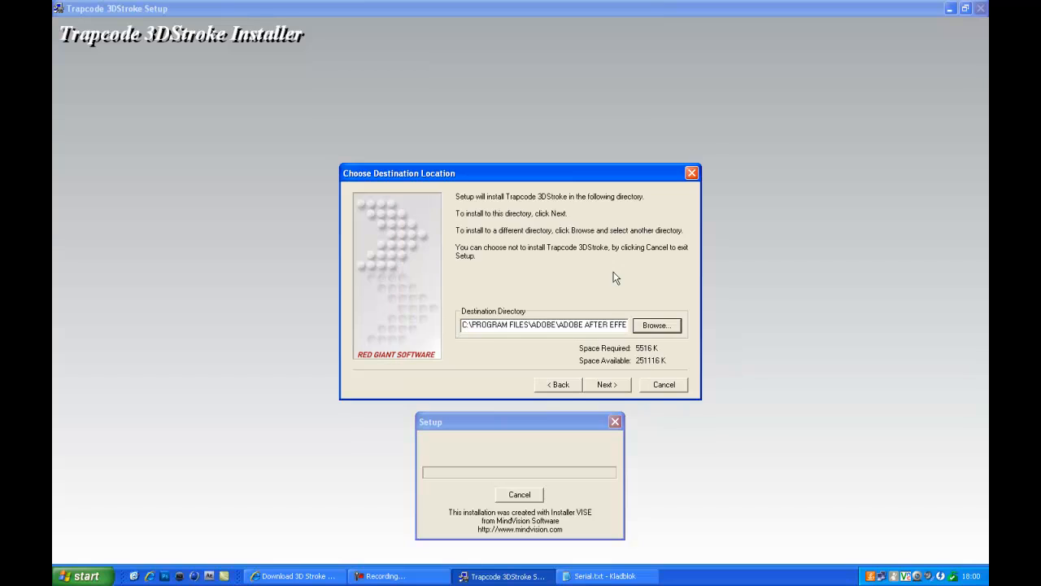
- Run the installation and close the Finished dialog
click(606, 384)
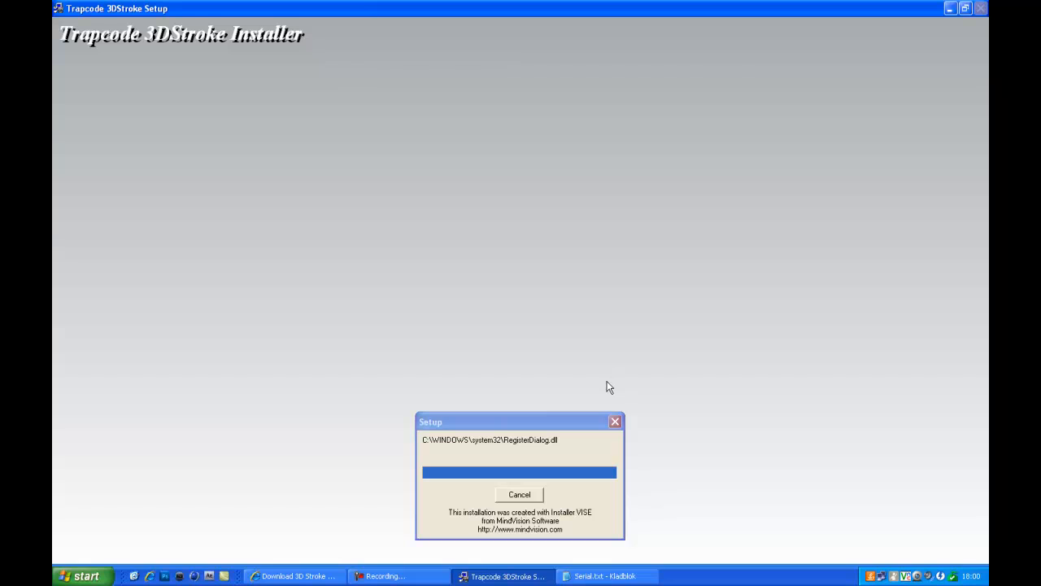
mouse_move(500, 427)
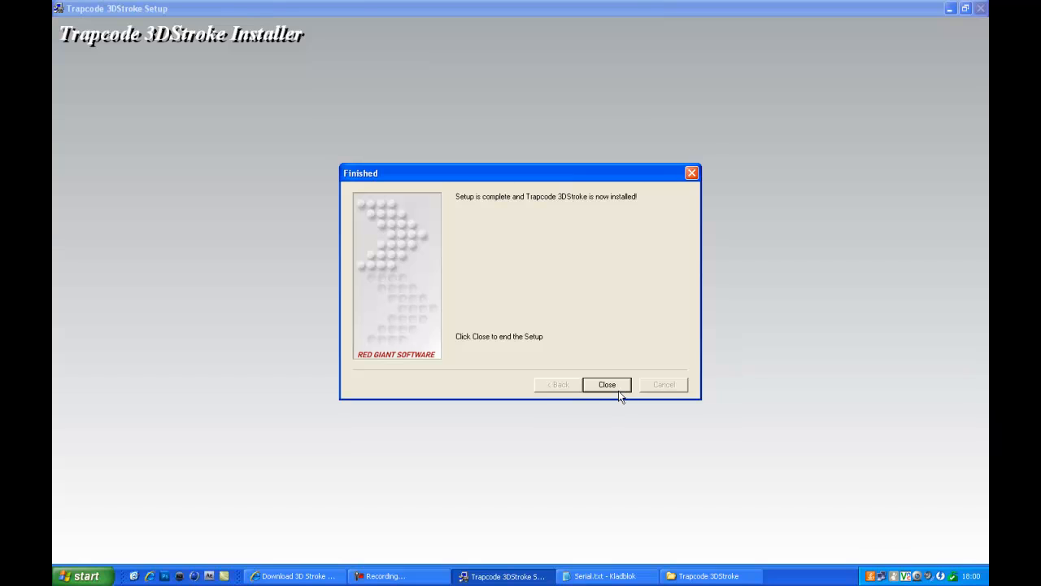
click(607, 384)
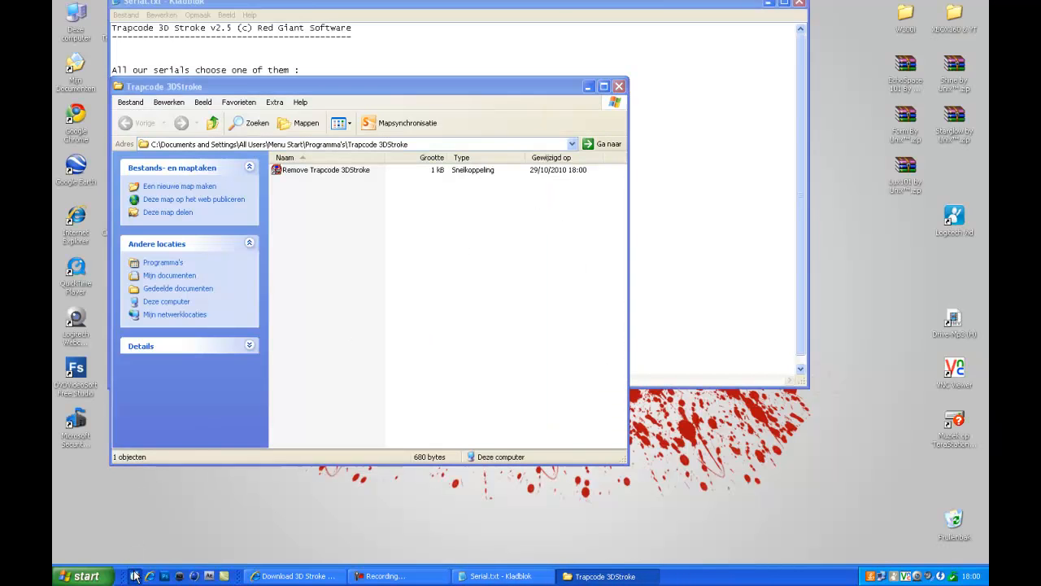
- Clear the open windows and bring up the Internet Explorer taskbar menu while registration loads
click(133, 576)
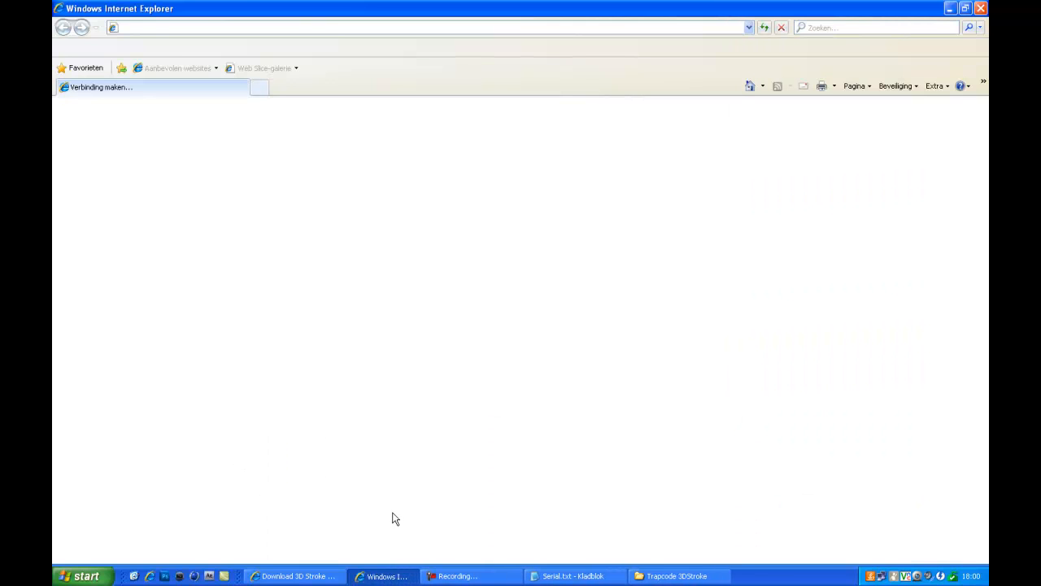
mouse_move(355, 141)
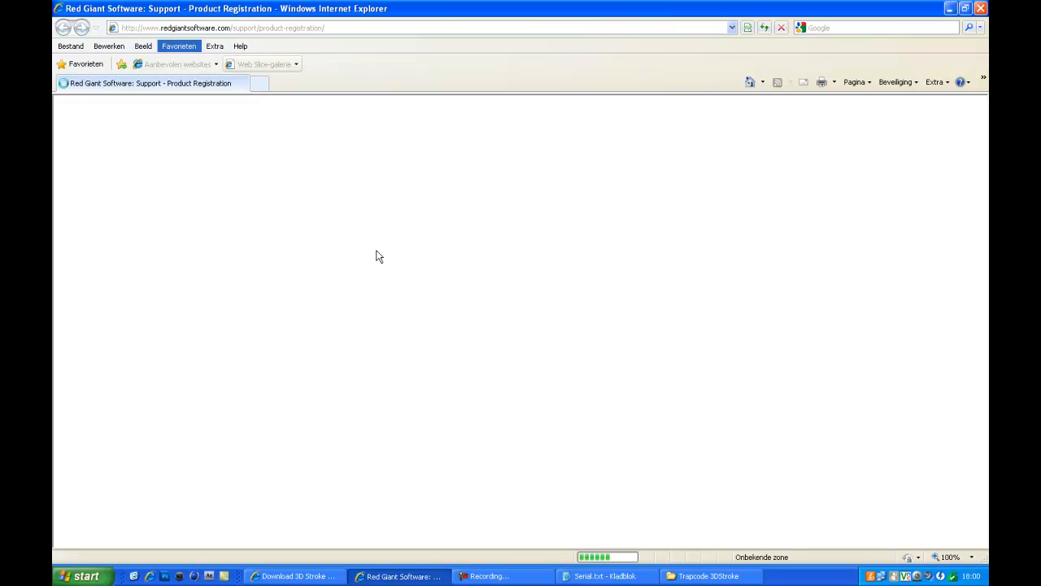
right_click(399, 576)
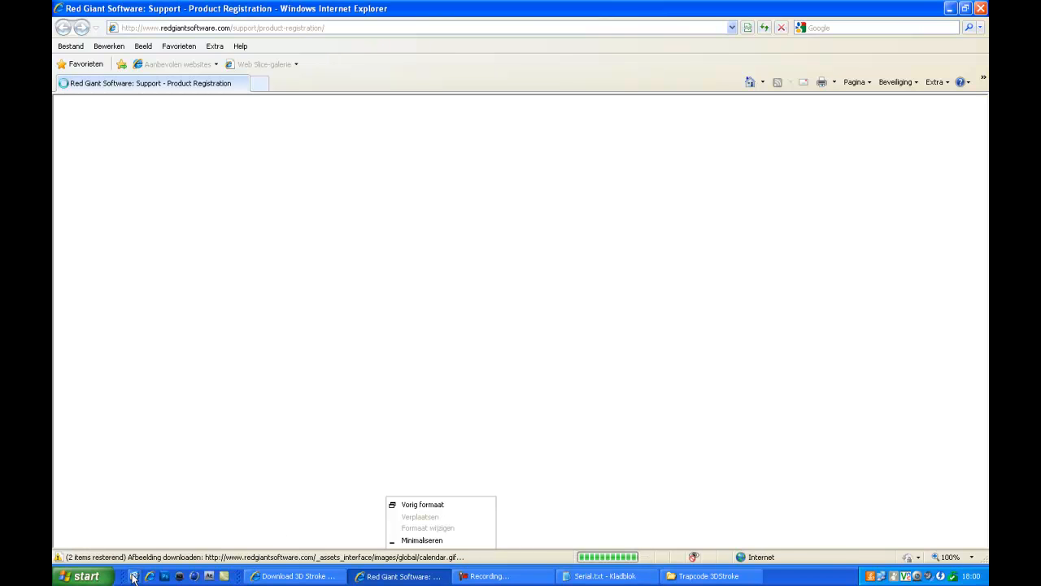
- Use Show Desktop to reveal the installer and Serial.txt icons
click(422, 540)
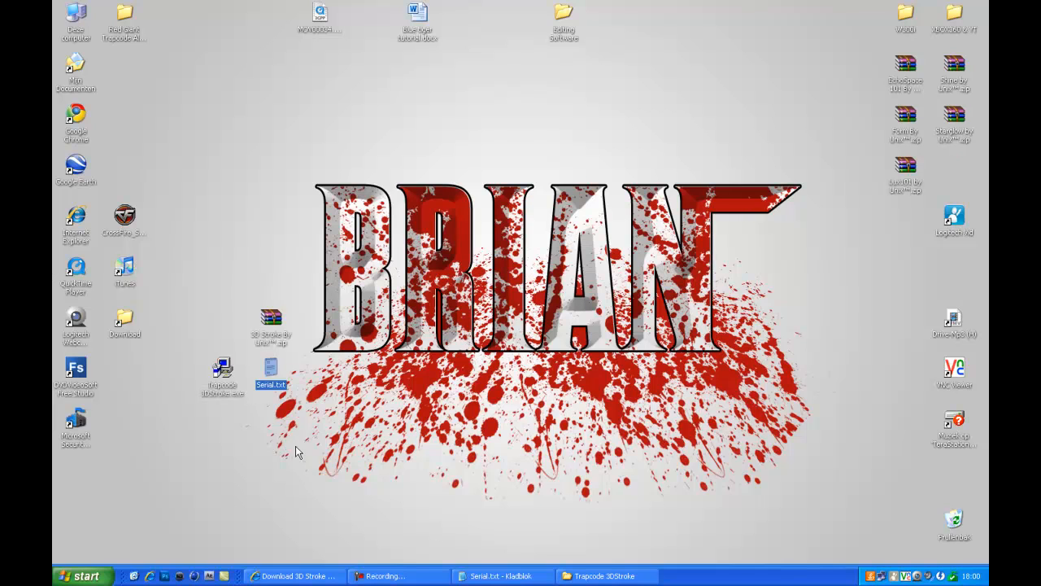
mouse_move(317, 476)
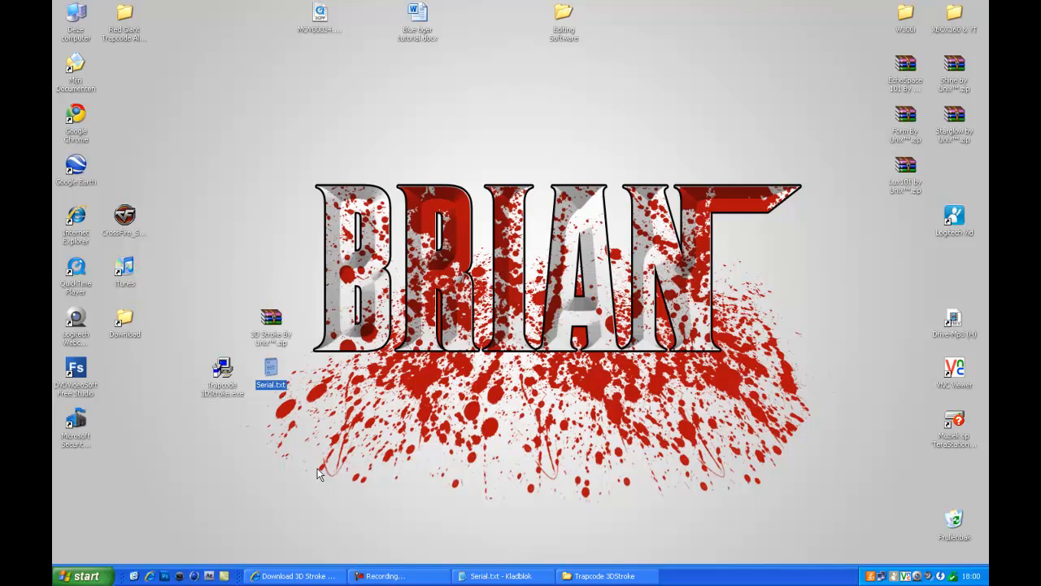